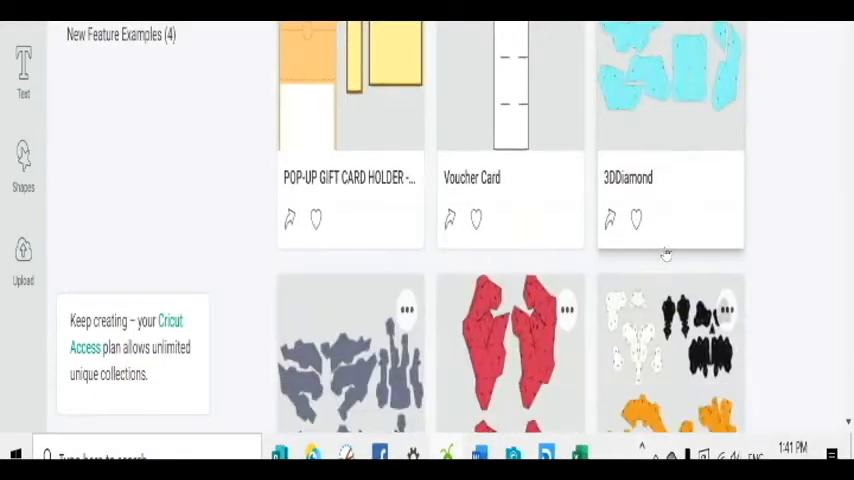
- Find and select the Giant Cricut Cutie - Vinyl - 1 tile among the project examples
scroll(down, 3)
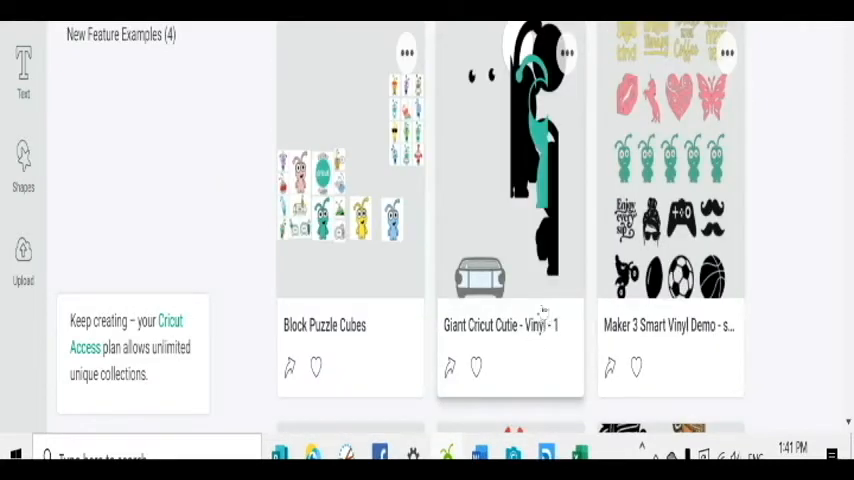
scroll(down, 3)
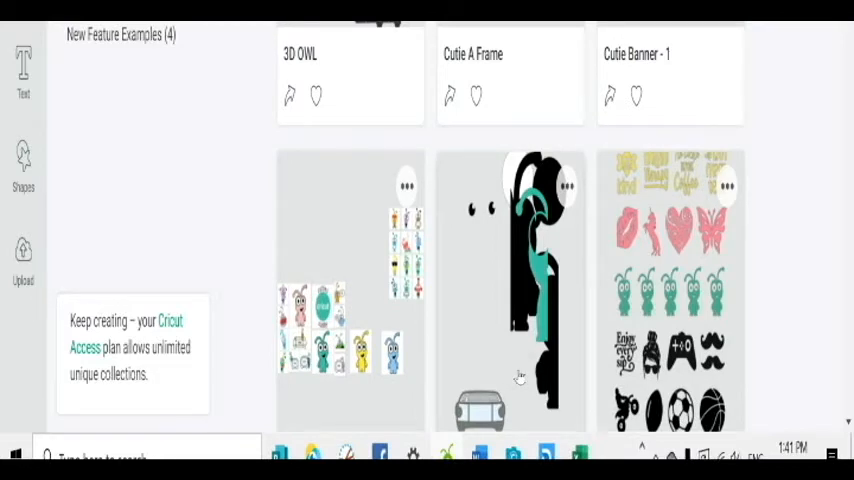
click(510, 290)
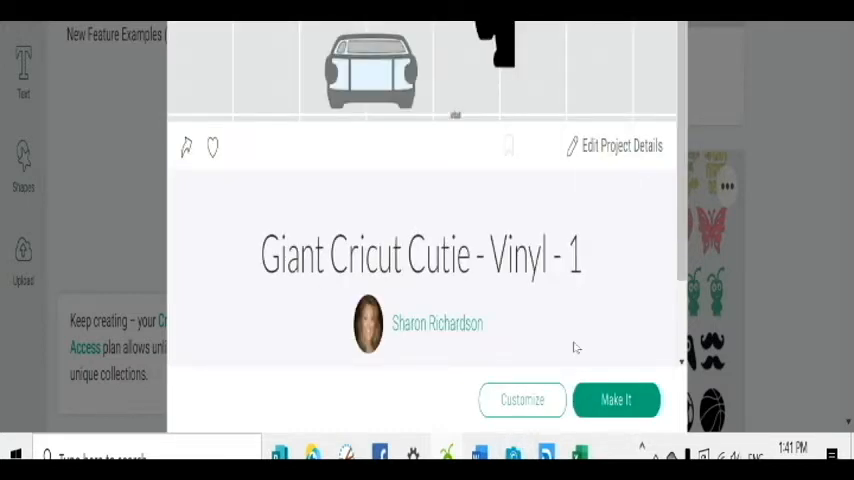
mouse_move(436, 68)
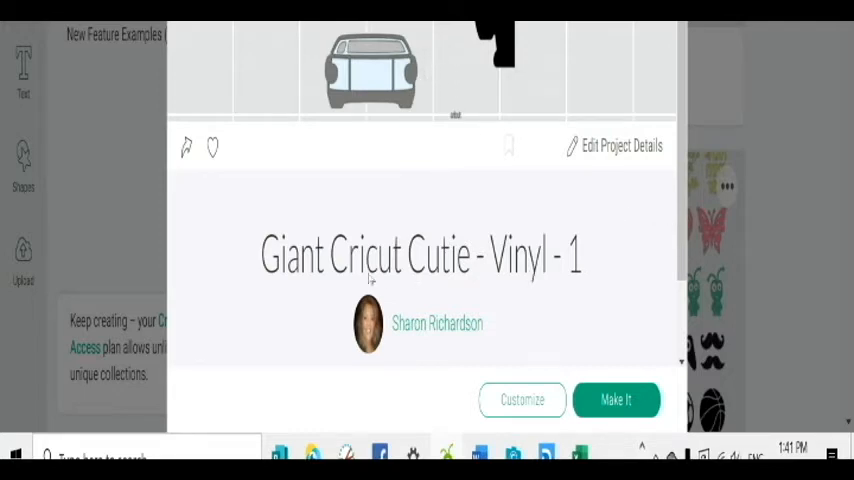
- Customize the project so it opens on the Design Space canvas
click(520, 400)
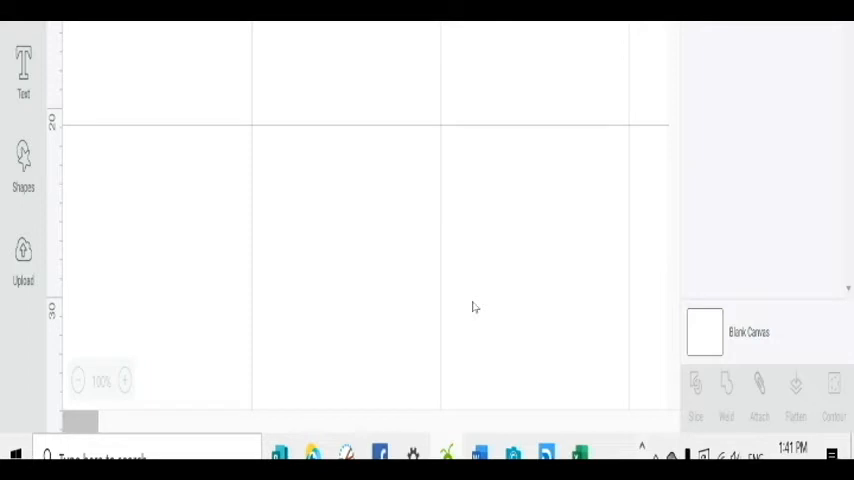
mouse_move(468, 324)
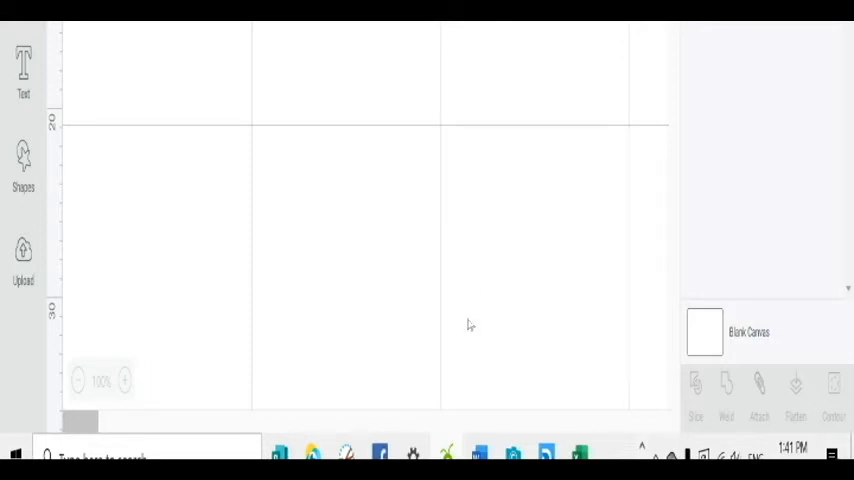
mouse_move(480, 324)
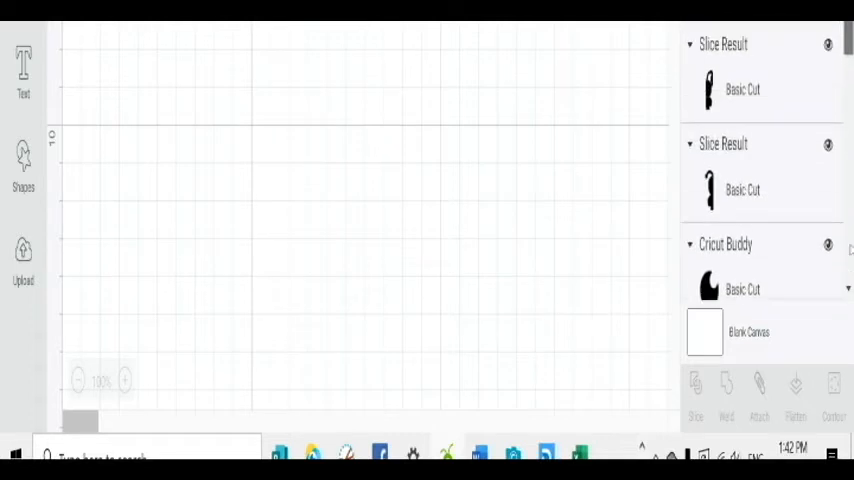
mouse_move(732, 220)
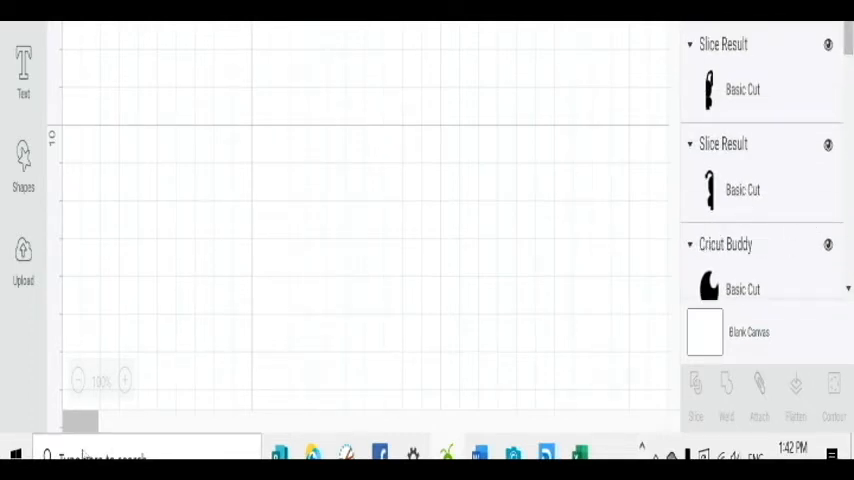
- Select the canvas once the Slice Result and Cricut Buddy layers finish loading
click(80, 376)
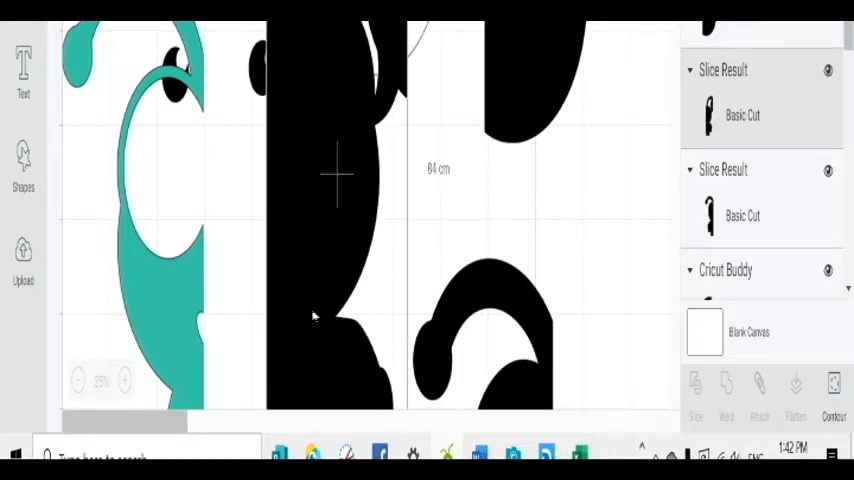
mouse_move(534, 404)
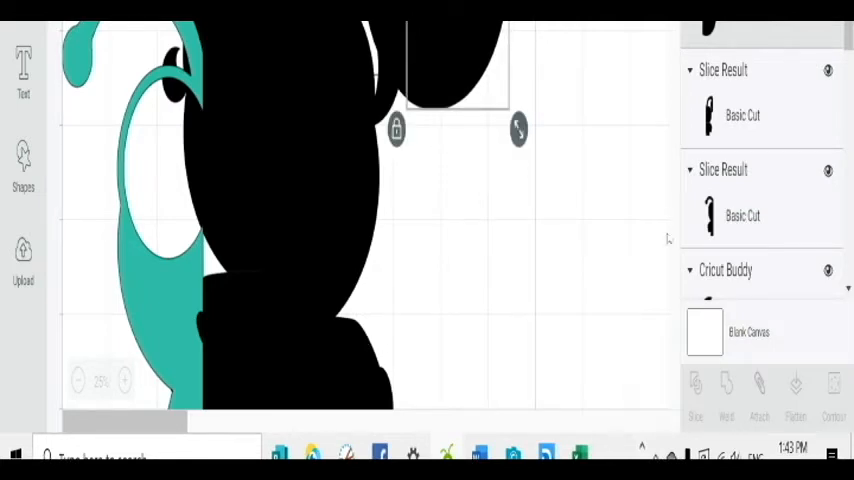
mouse_move(812, 56)
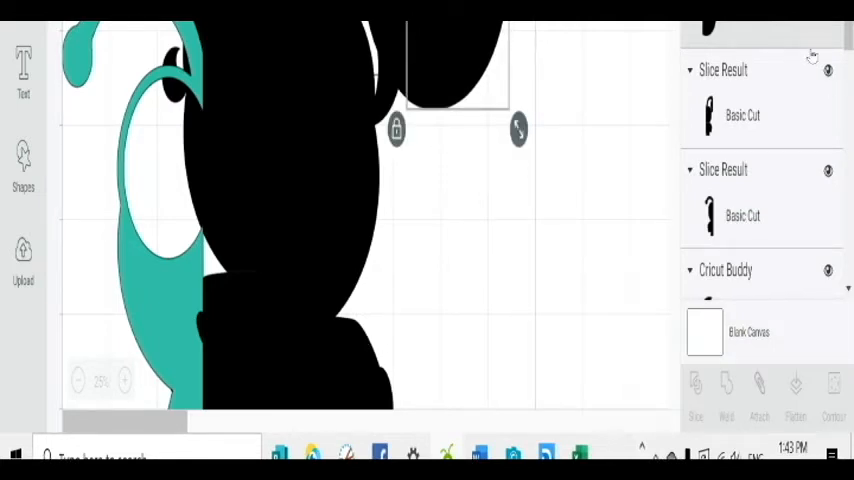
mouse_move(636, 288)
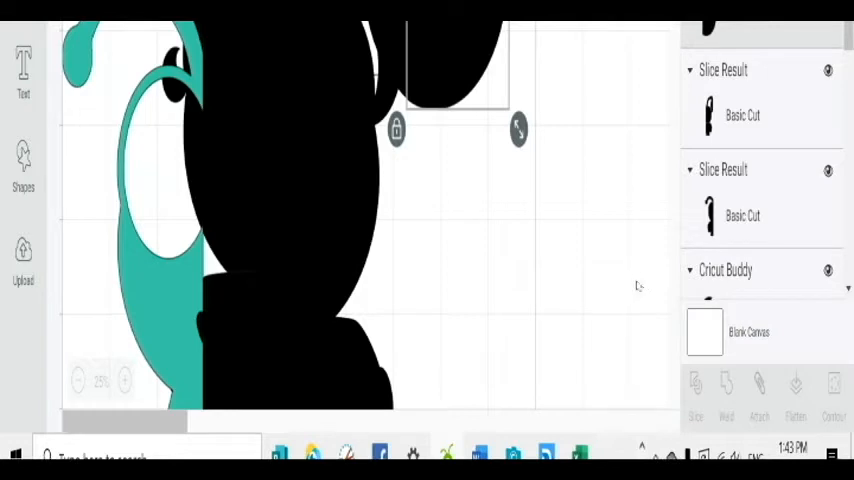
mouse_move(628, 292)
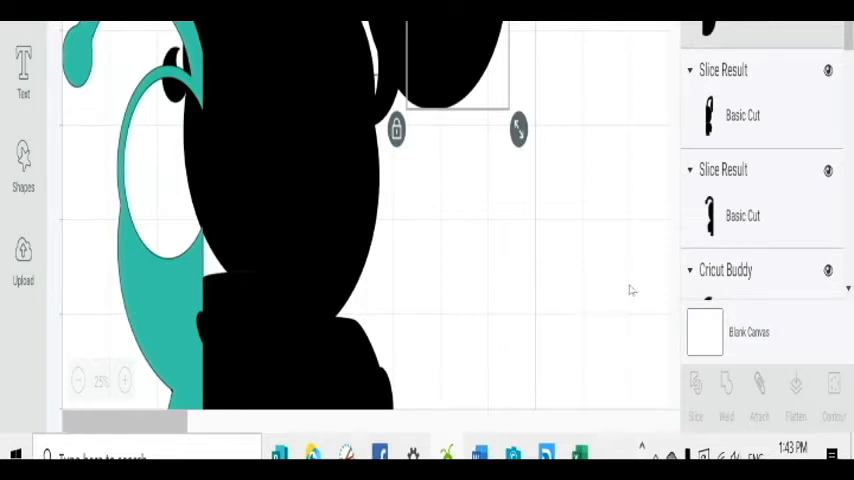
mouse_move(622, 316)
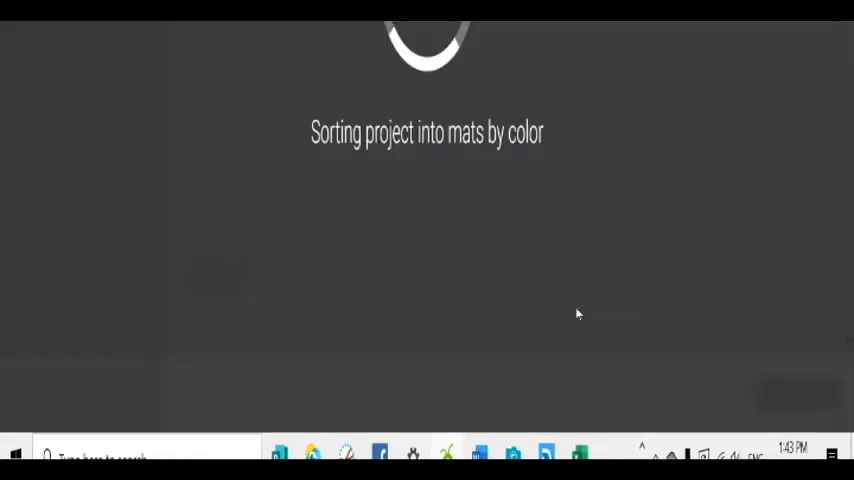
mouse_move(276, 256)
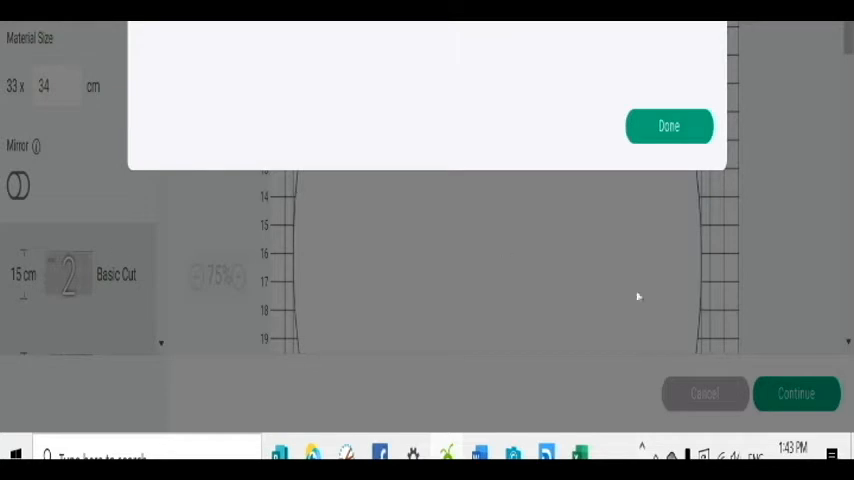
- Dismiss the notice so the first 33 x 34 cm mat preview is visible
click(668, 126)
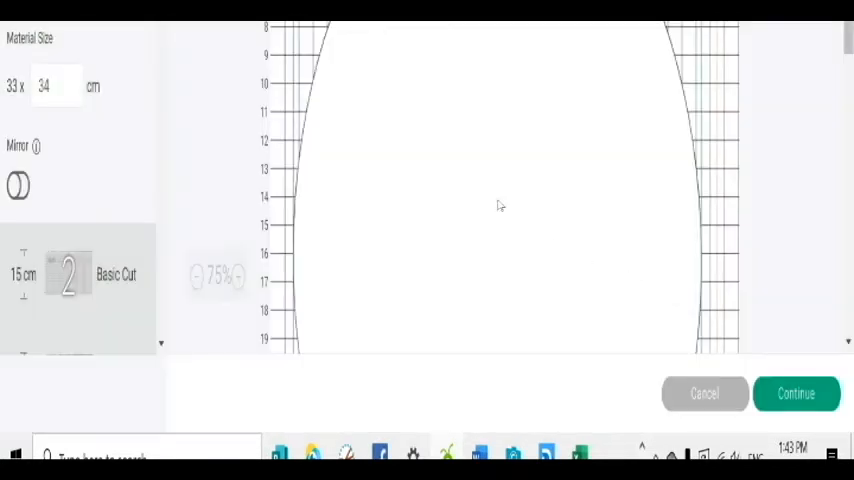
mouse_move(158, 168)
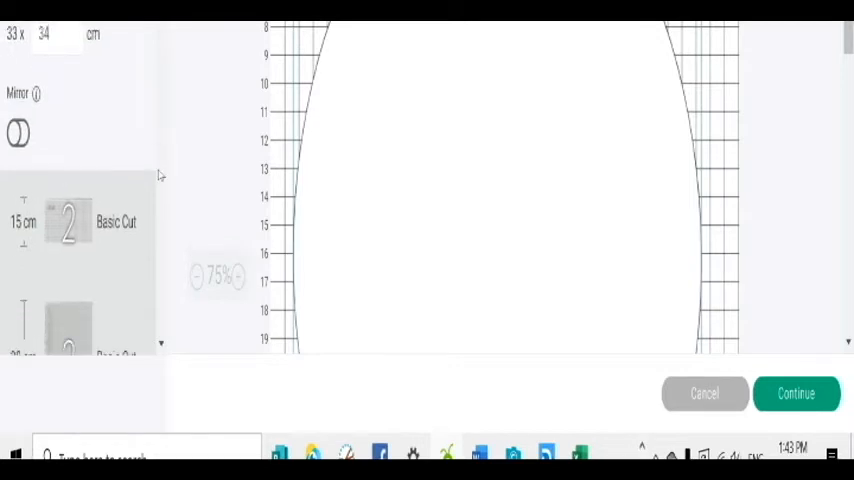
scroll(down, 3)
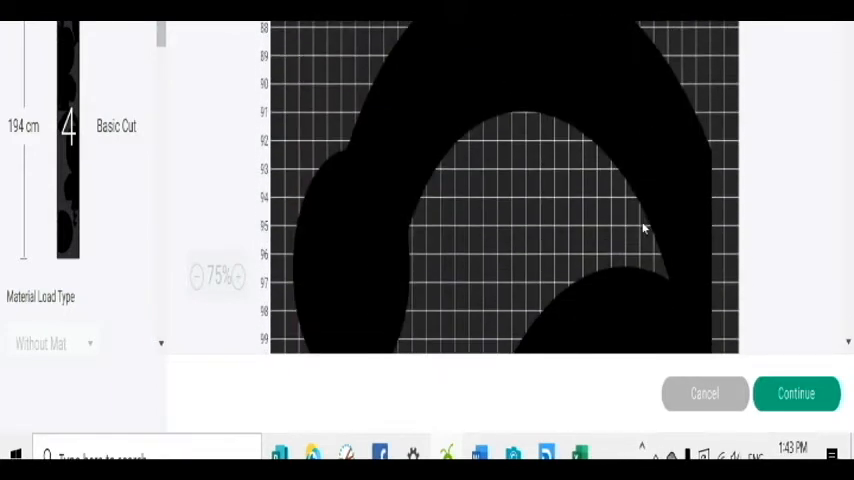
scroll(down, 3)
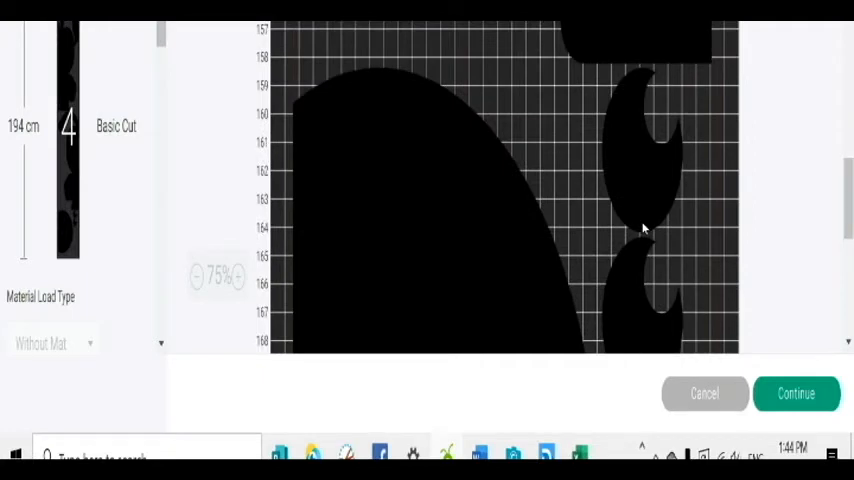
mouse_move(654, 236)
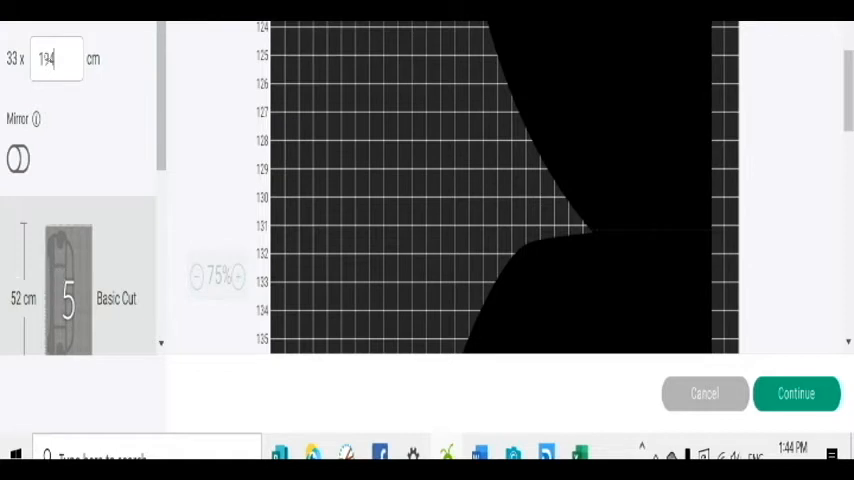
- Replace mat 5's 114 cm material length with 100
triple_click(58, 58)
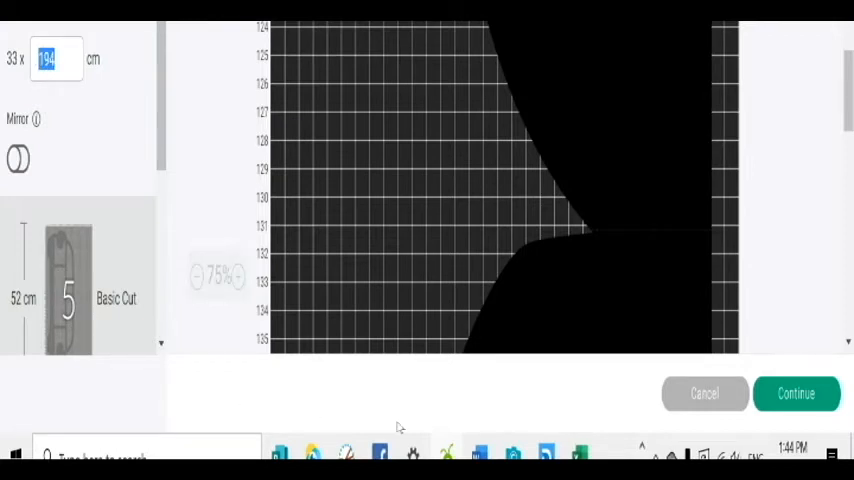
text(1)
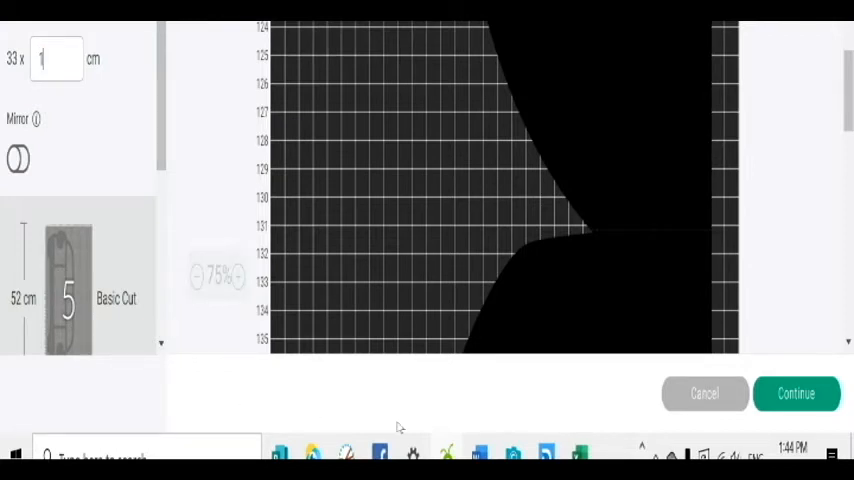
text(100)
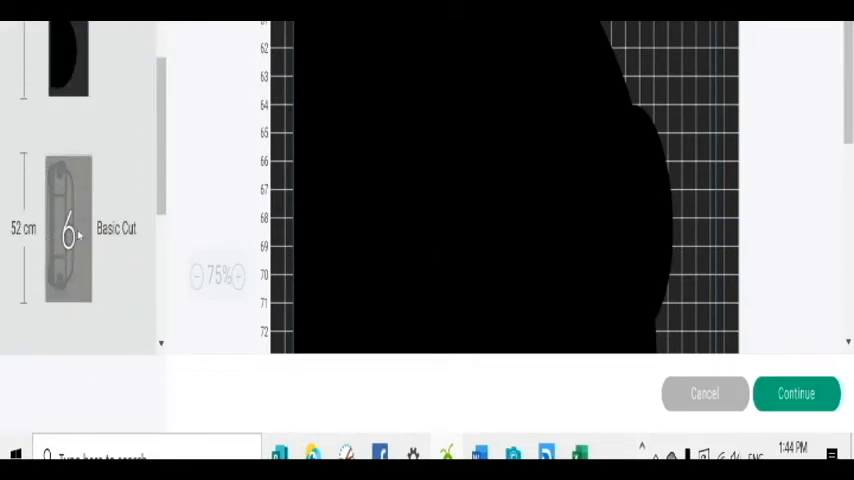
mouse_move(78, 260)
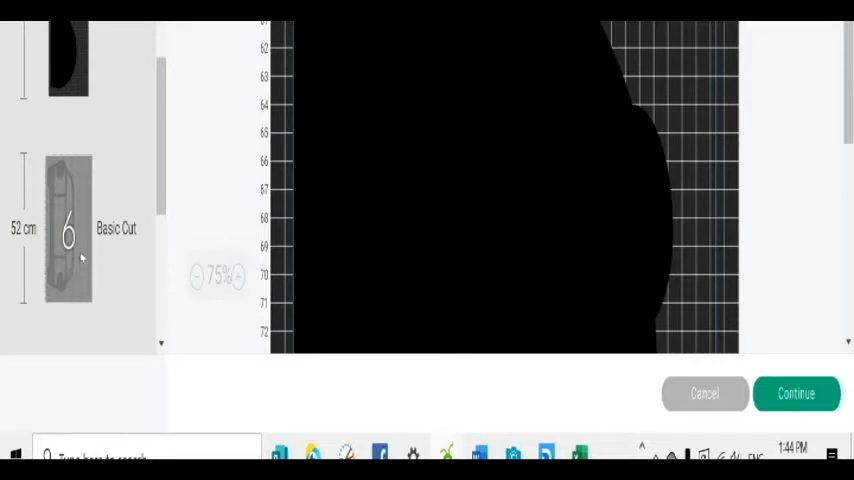
mouse_move(404, 292)
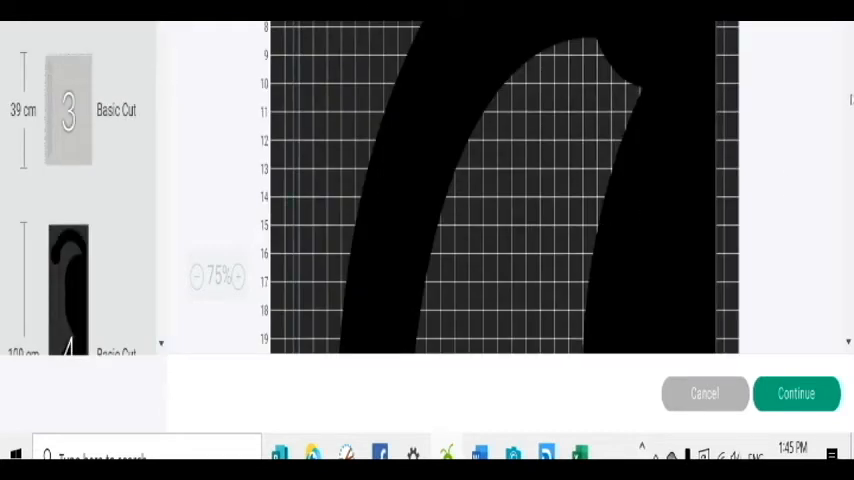
- Scroll through mat 4's preview before leaving the Make screen
scroll(down, 3)
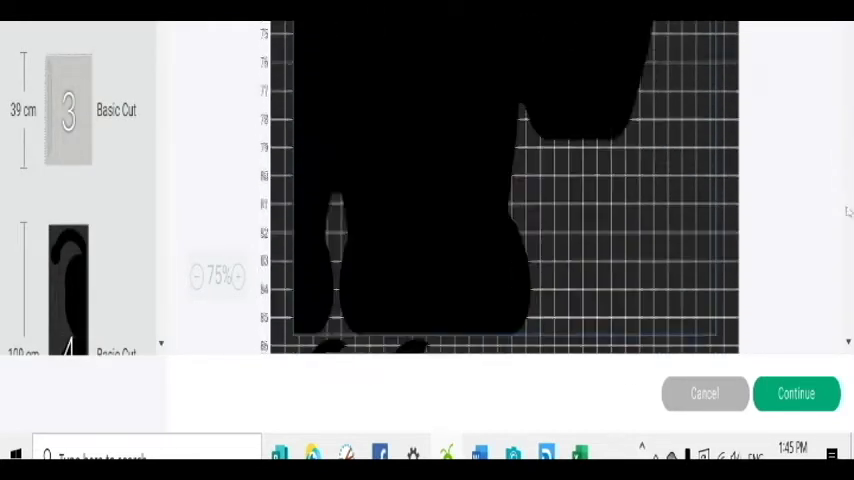
scroll(down, 3)
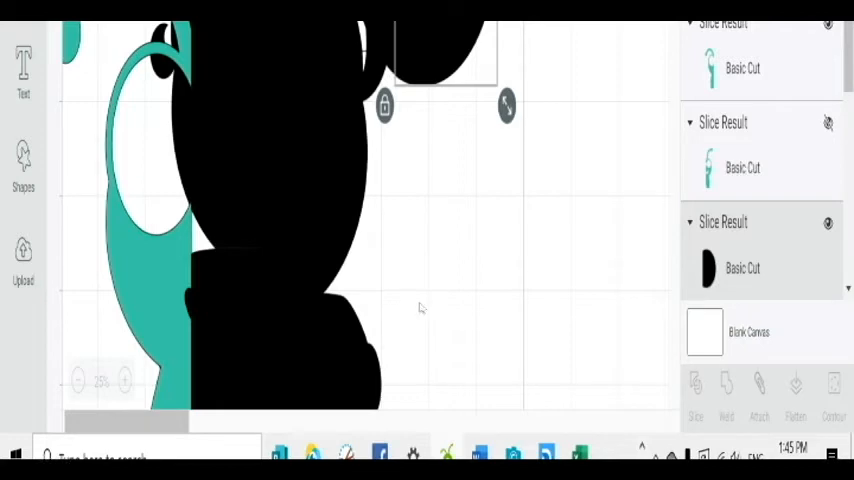
mouse_move(564, 250)
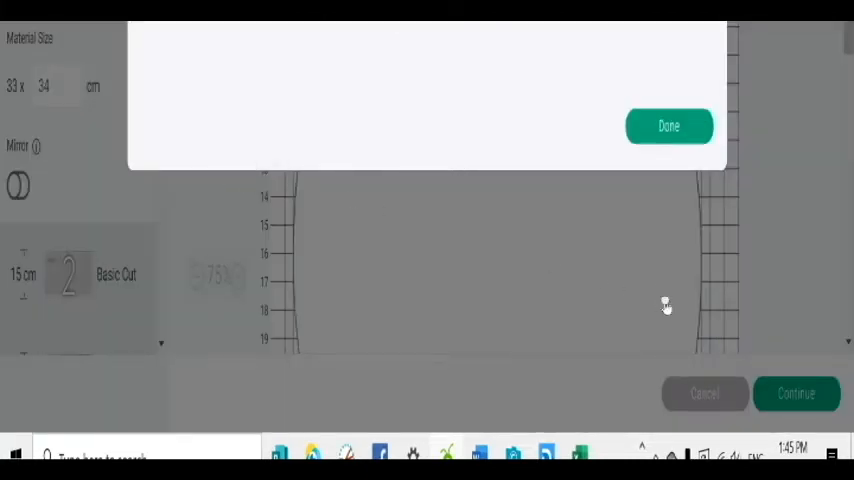
- Dismiss the pop-up to reveal the 33 x 194 cm Without Mat preview
click(668, 126)
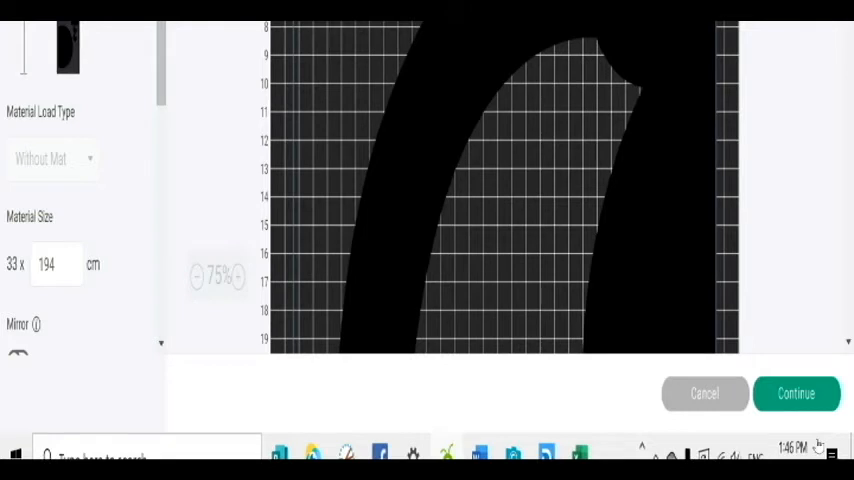
click(798, 392)
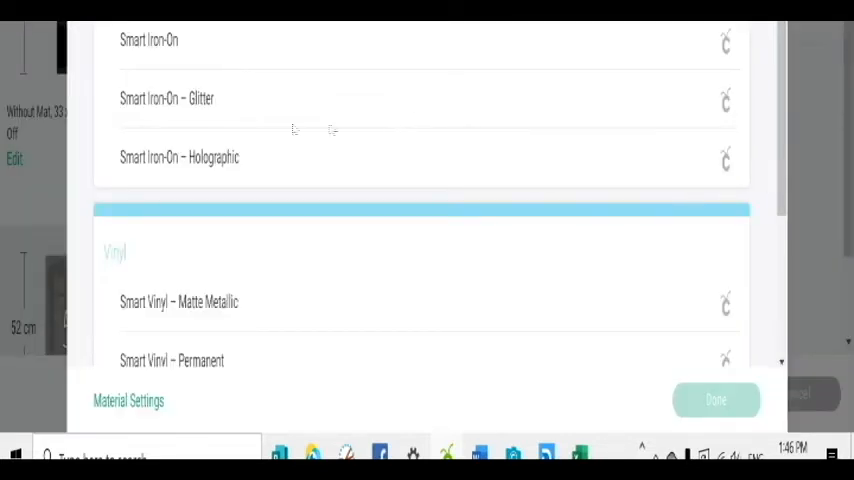
- Choose Smart Vinyl – Permanent as the material and confirm it
scroll(down, 3)
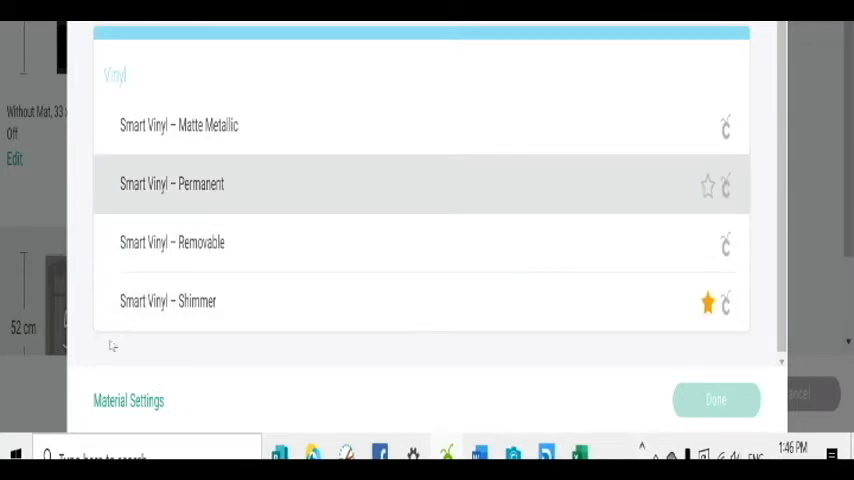
click(172, 184)
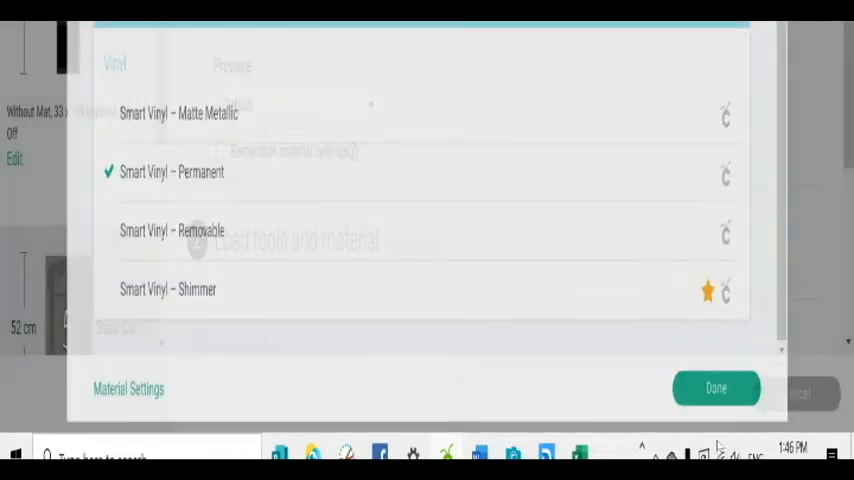
click(720, 388)
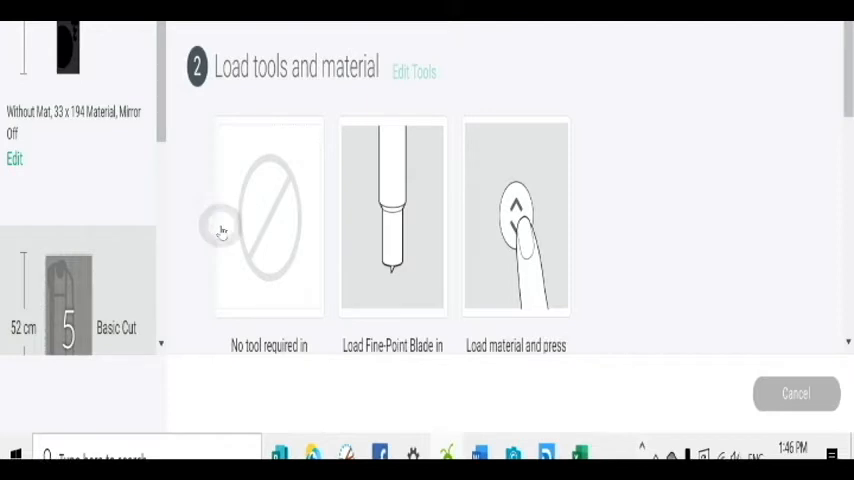
mouse_move(316, 246)
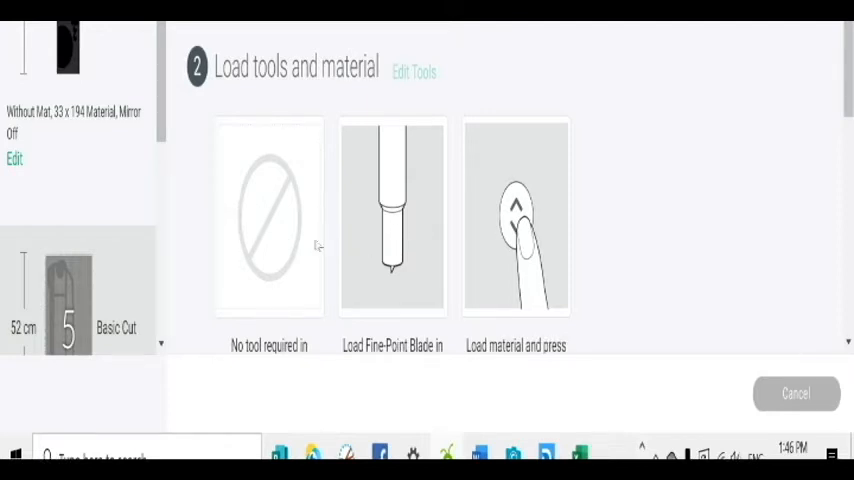
mouse_move(366, 240)
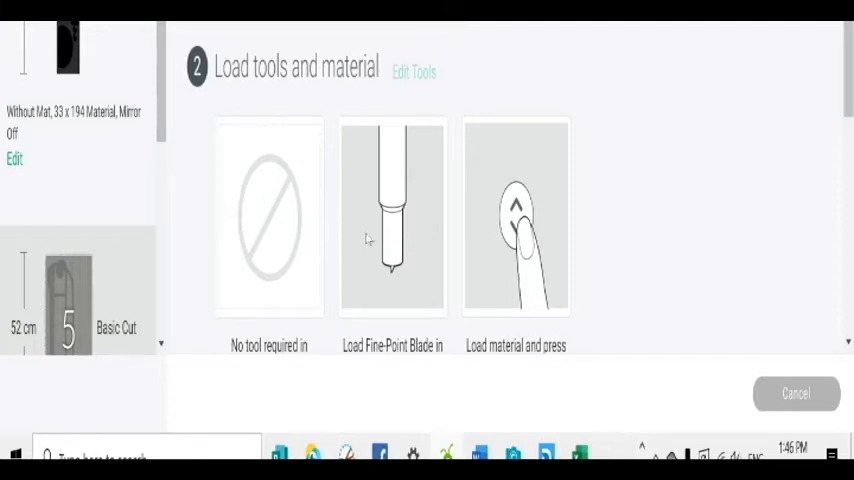
mouse_move(98, 408)
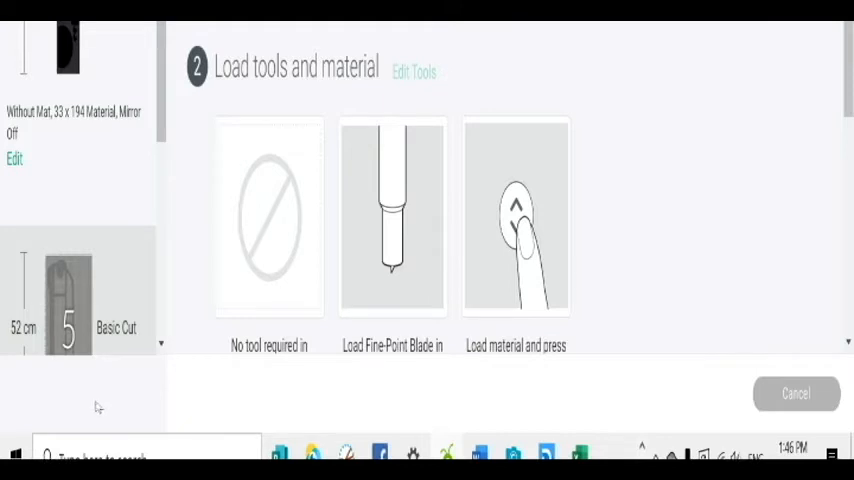
mouse_move(444, 288)
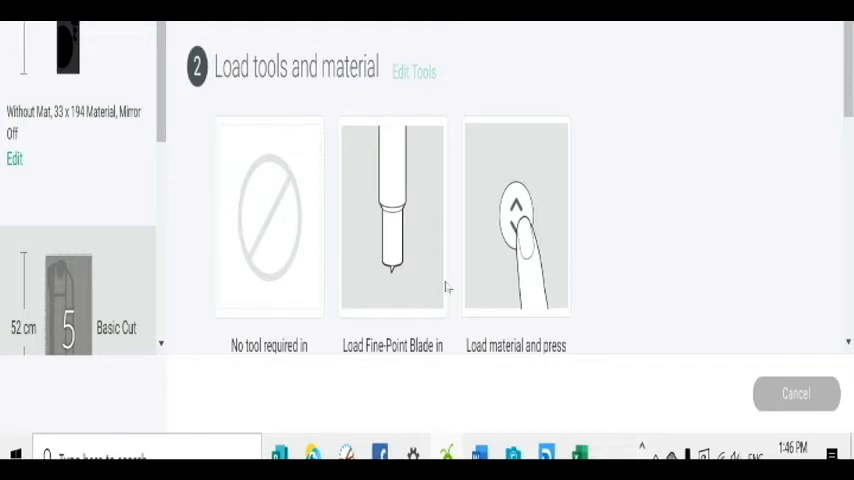
mouse_move(558, 272)
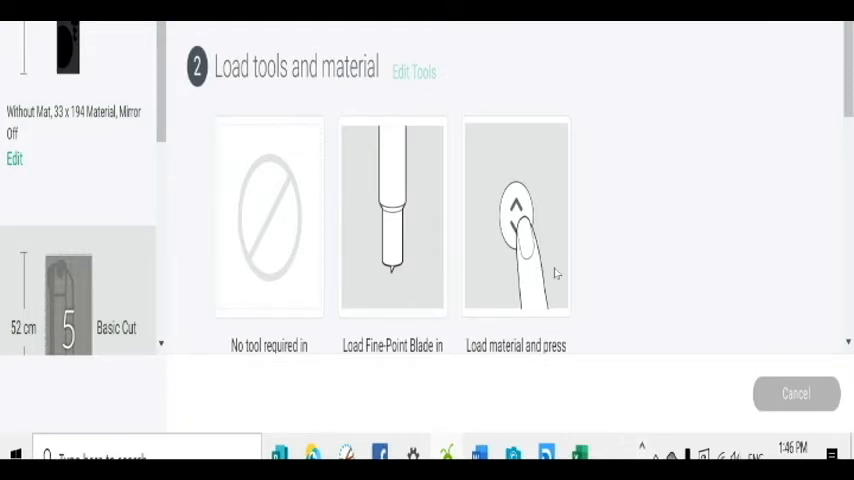
mouse_move(632, 288)
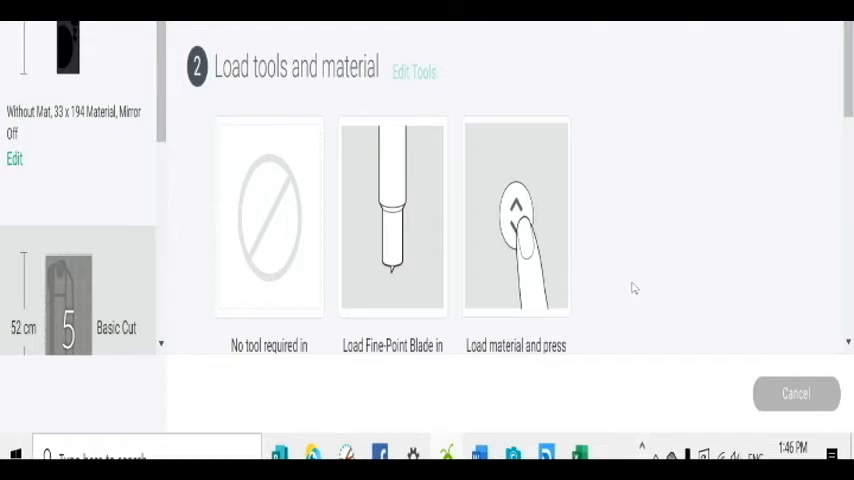
mouse_move(624, 44)
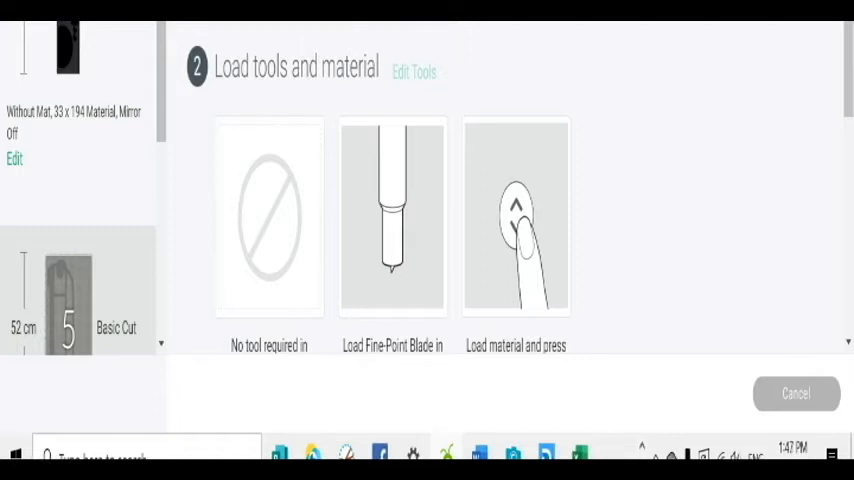
mouse_move(508, 356)
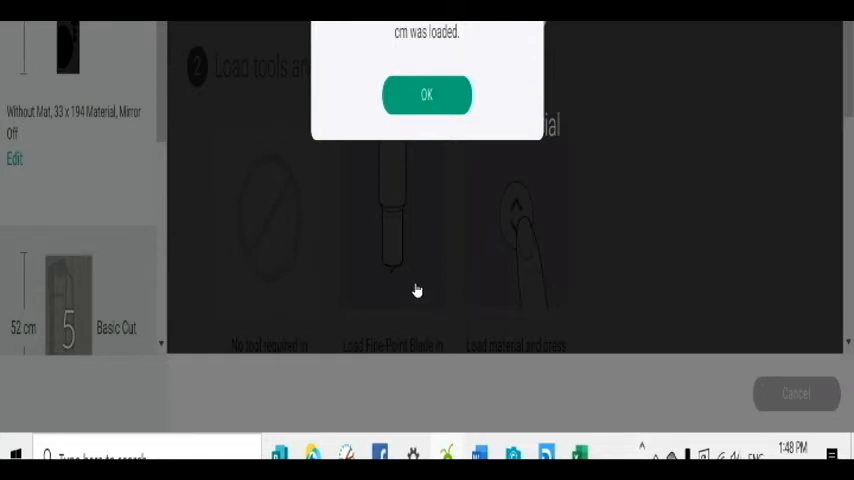
- Acknowledge the loaded-material message and scroll through mat 4's 76-inch preview
click(426, 94)
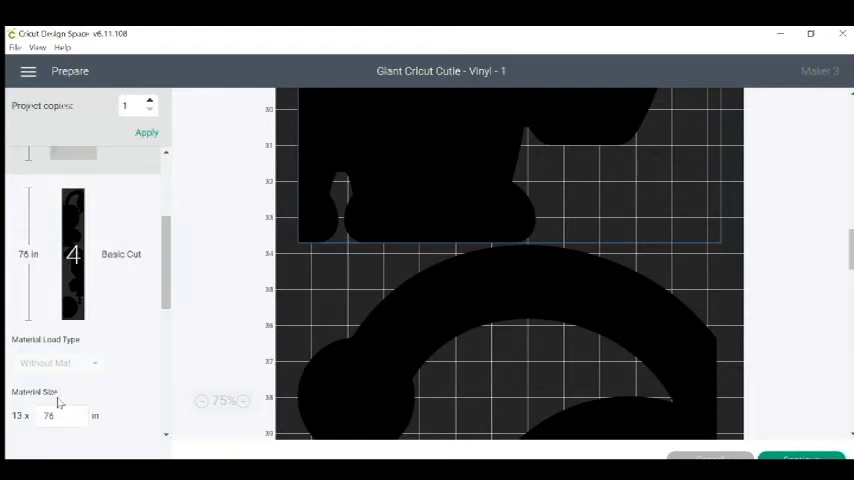
mouse_move(150, 380)
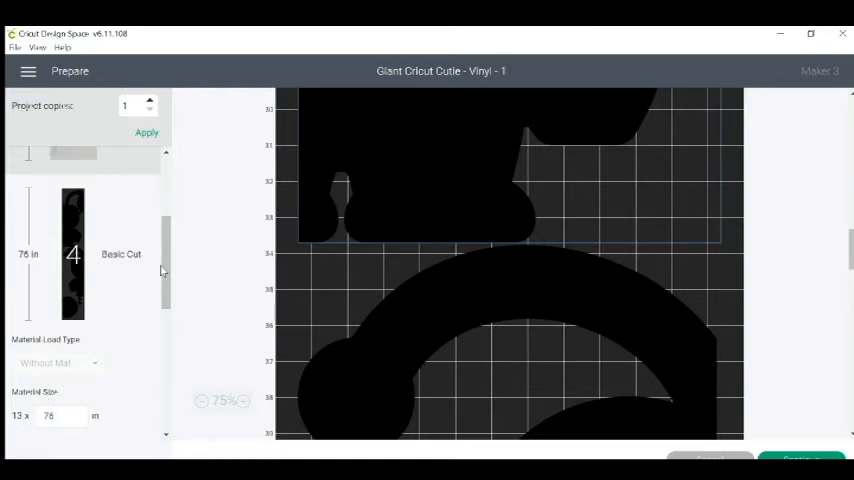
mouse_move(178, 268)
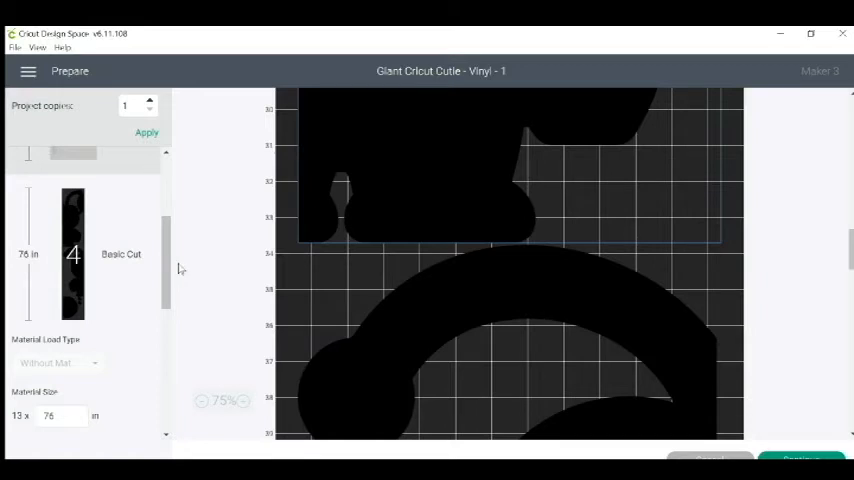
mouse_move(496, 252)
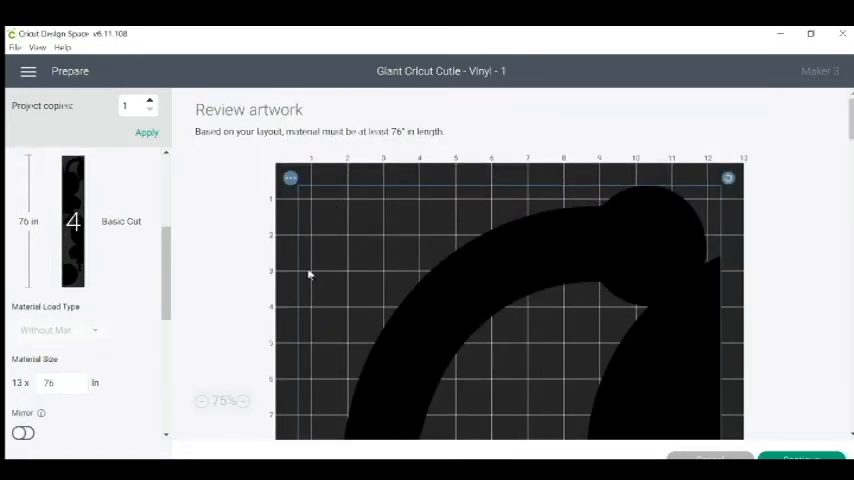
scroll(down, 3)
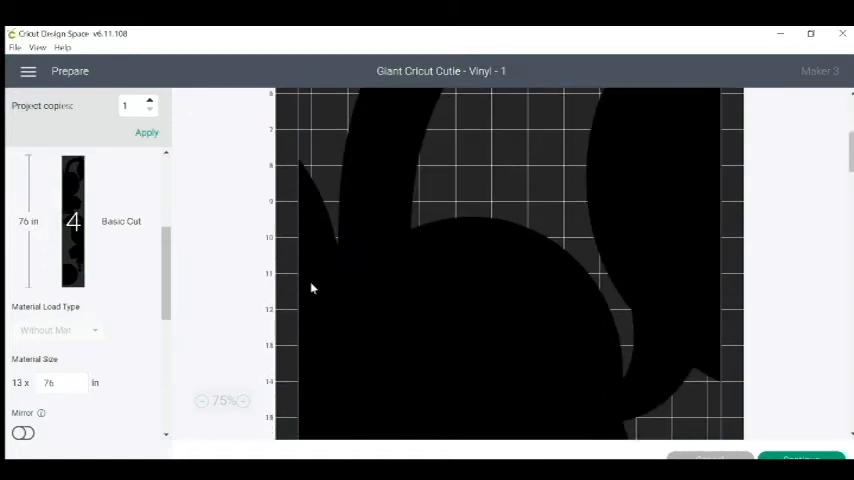
scroll(down, 3)
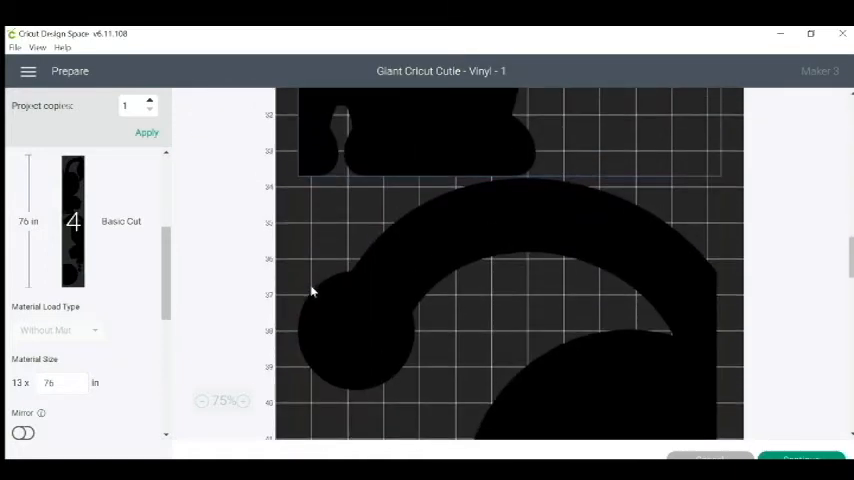
scroll(down, 3)
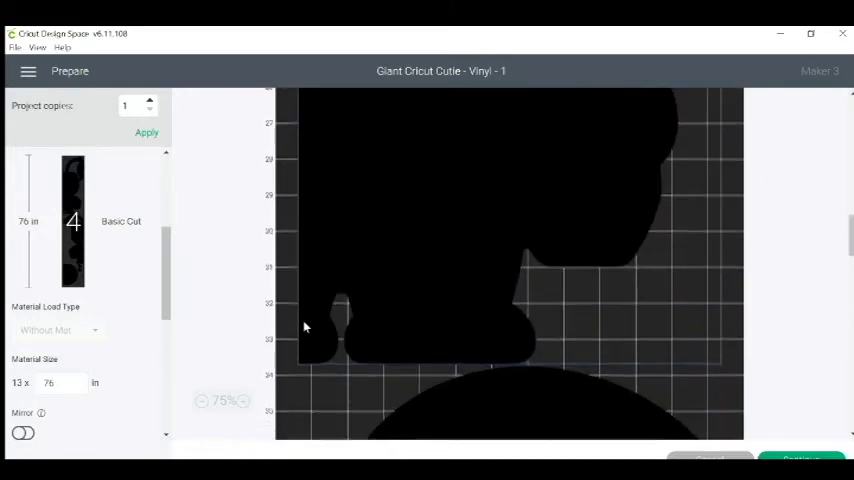
scroll(down, 3)
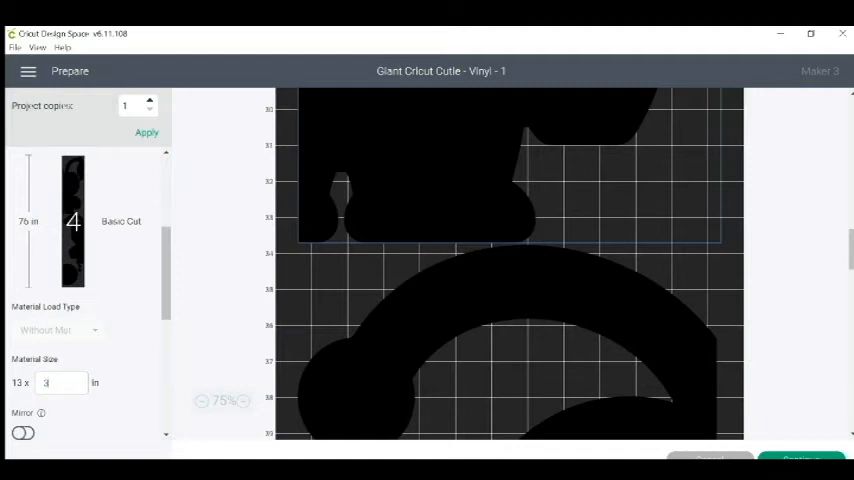
- Enter a 34.5 in material length, dismiss the auto-correction notice, and review the 34.75 in body mat
text(34.5)
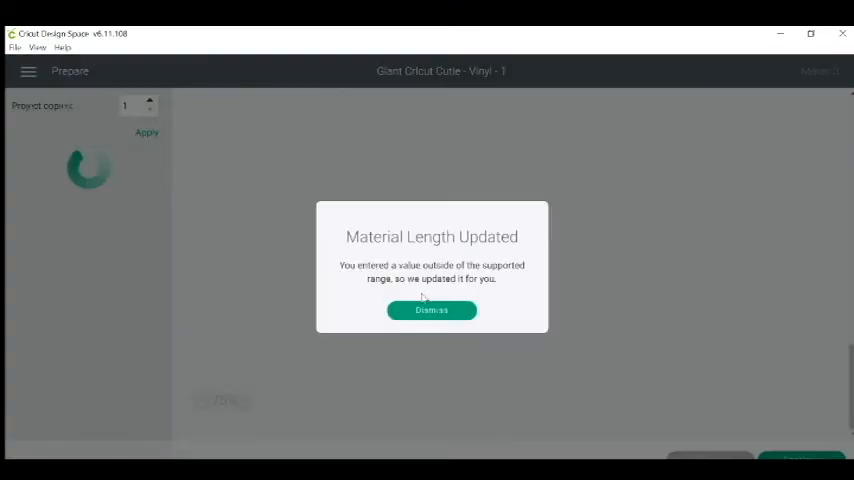
click(432, 308)
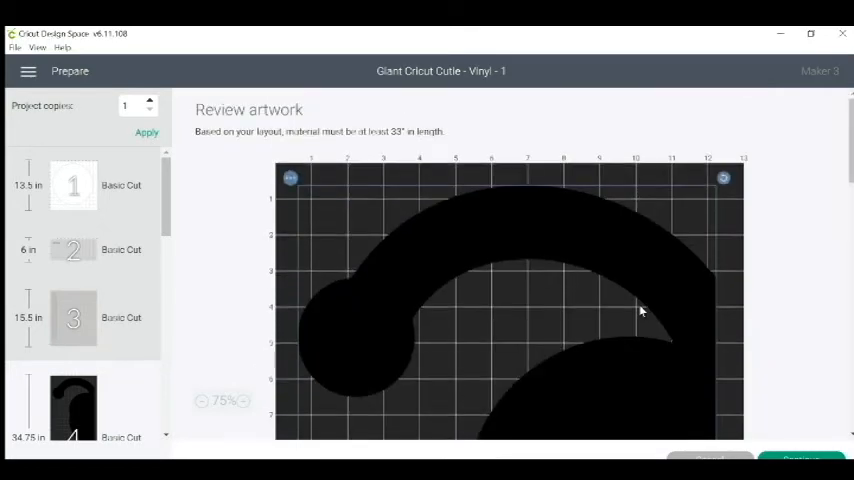
scroll(down, 3)
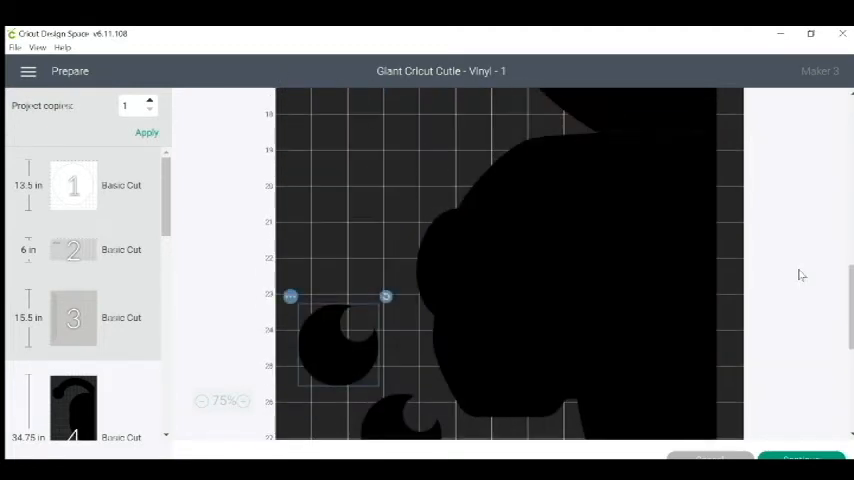
scroll(down, 3)
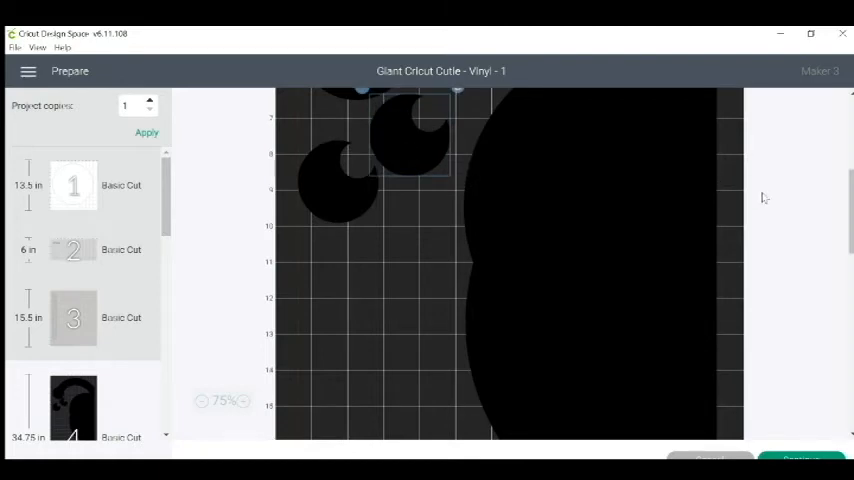
scroll(down, 3)
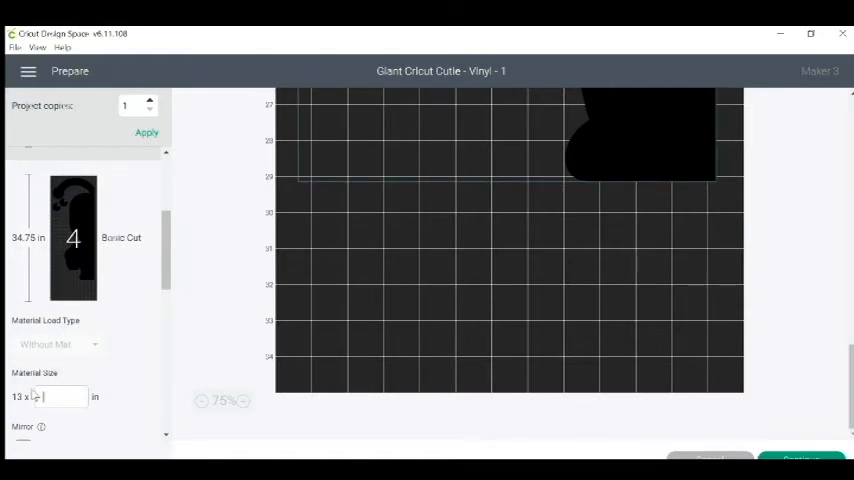
- Enter a 29 in material length and accept its auto-correction to 30.25 in
text(29)
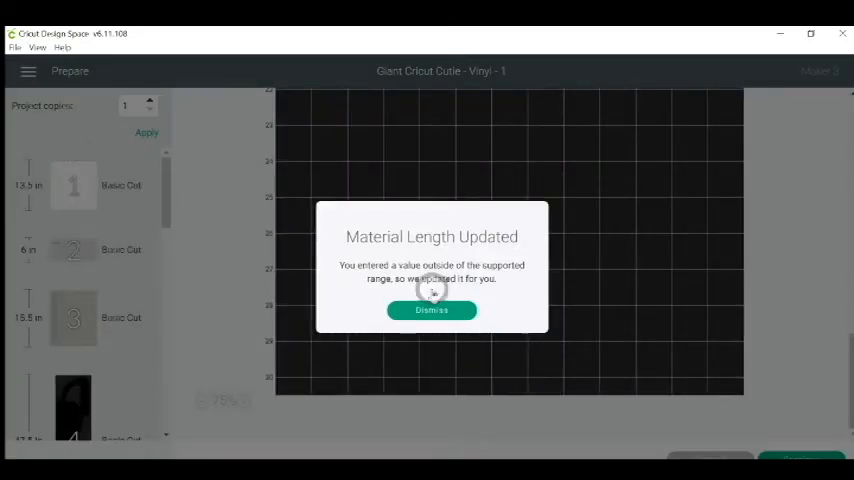
click(432, 310)
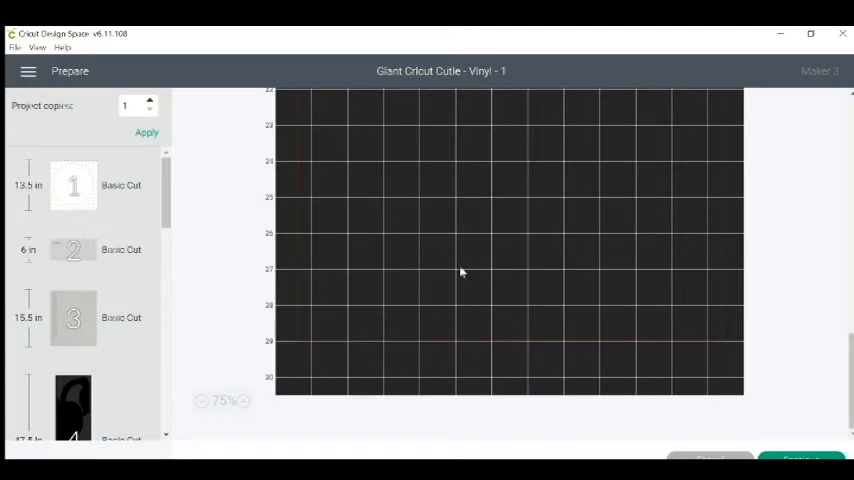
mouse_move(392, 290)
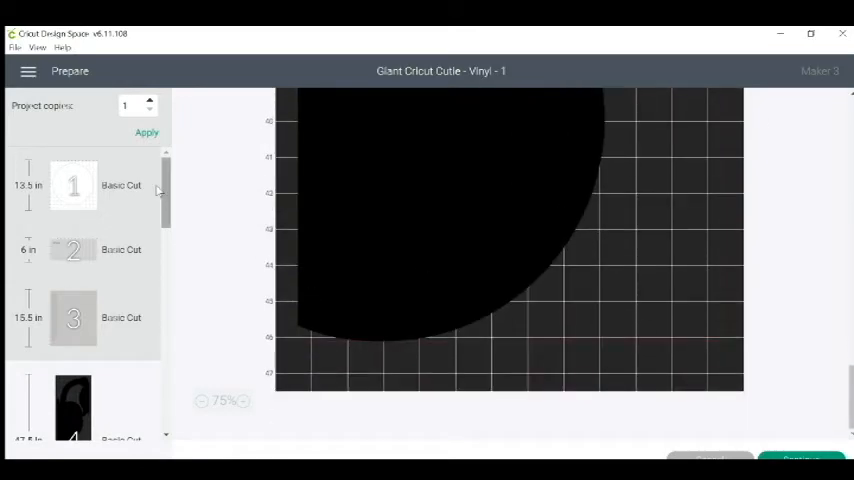
scroll(down, 3)
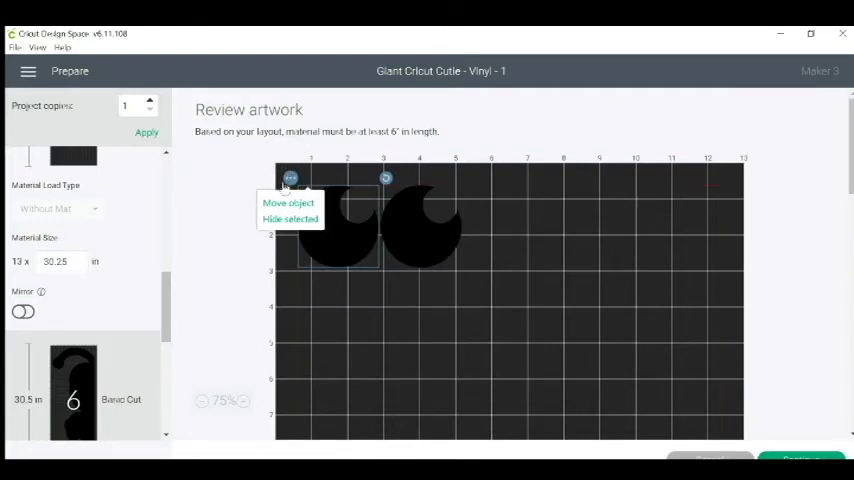
- Move the first eye onto the large body mat
click(288, 204)
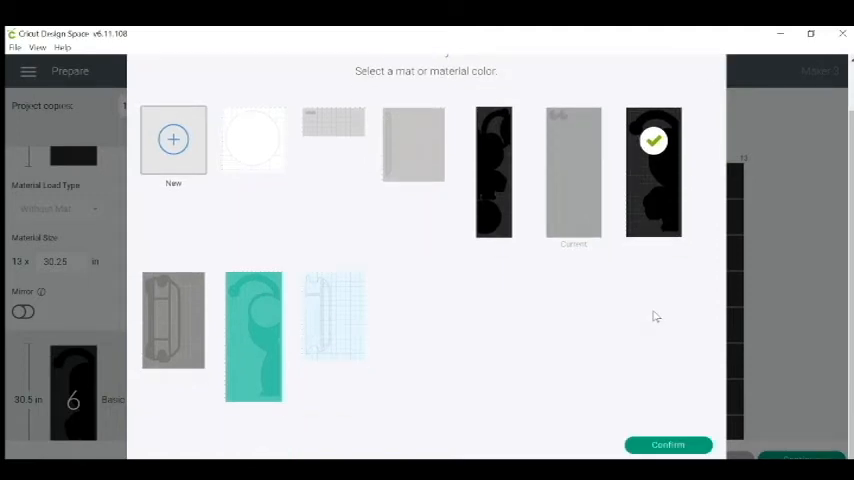
mouse_move(320, 344)
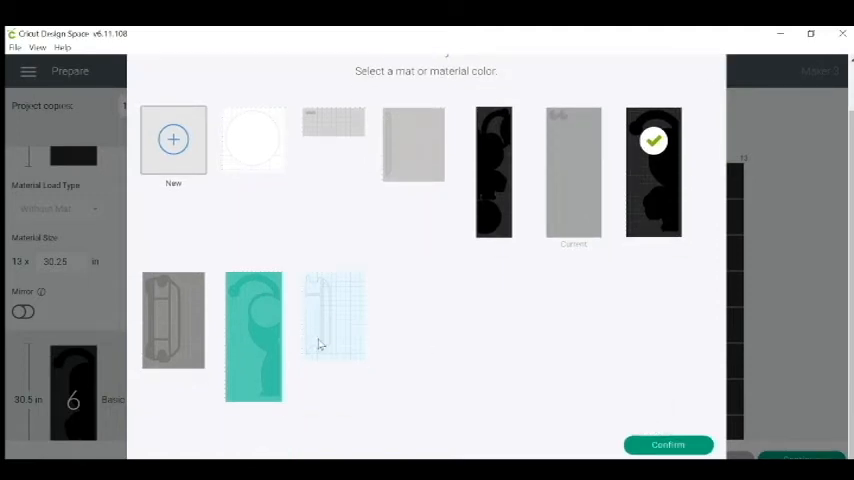
mouse_move(76, 386)
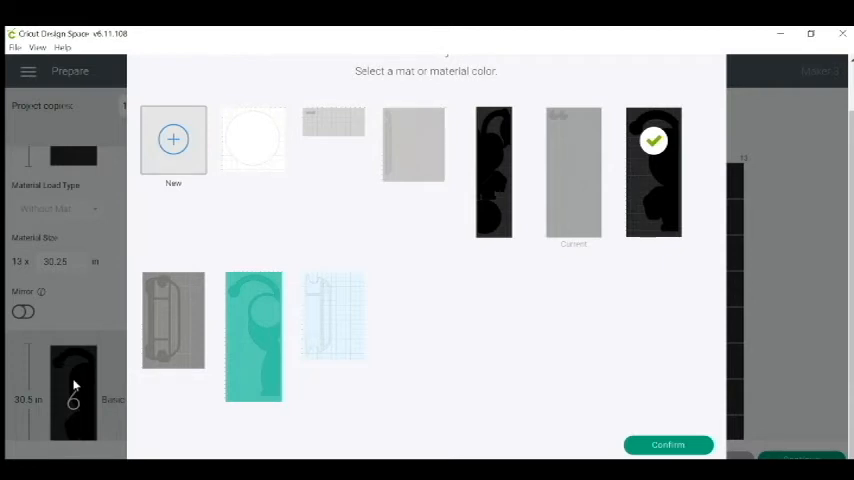
click(668, 444)
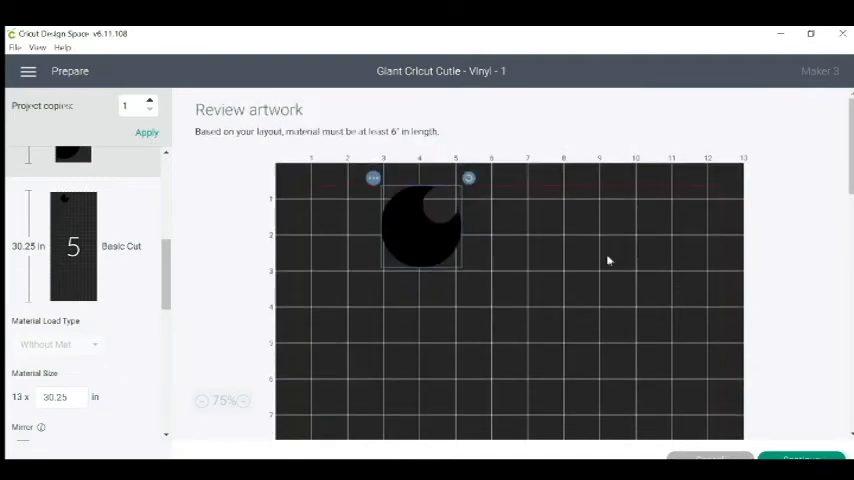
- Move the remaining eye onto the body mat, bringing it to 30.5 in
click(372, 178)
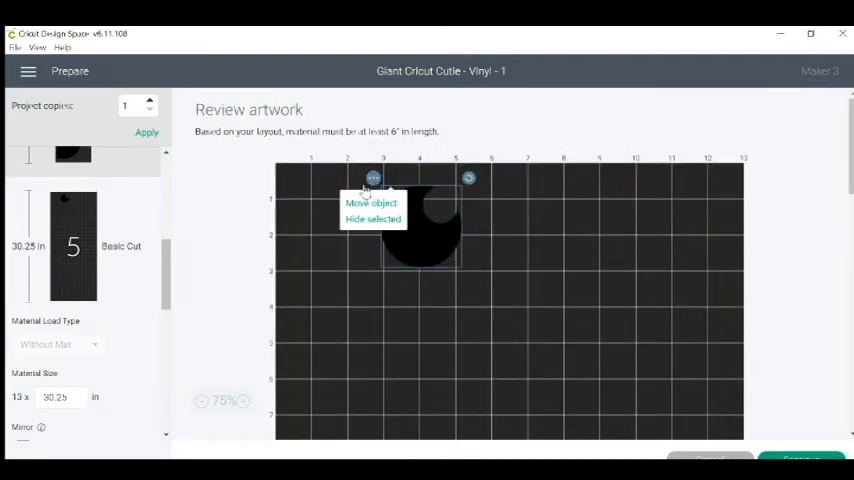
click(372, 204)
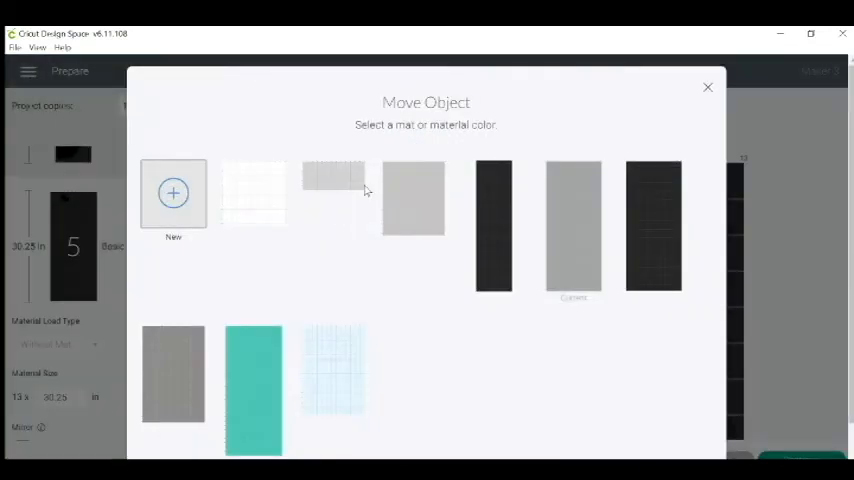
click(652, 172)
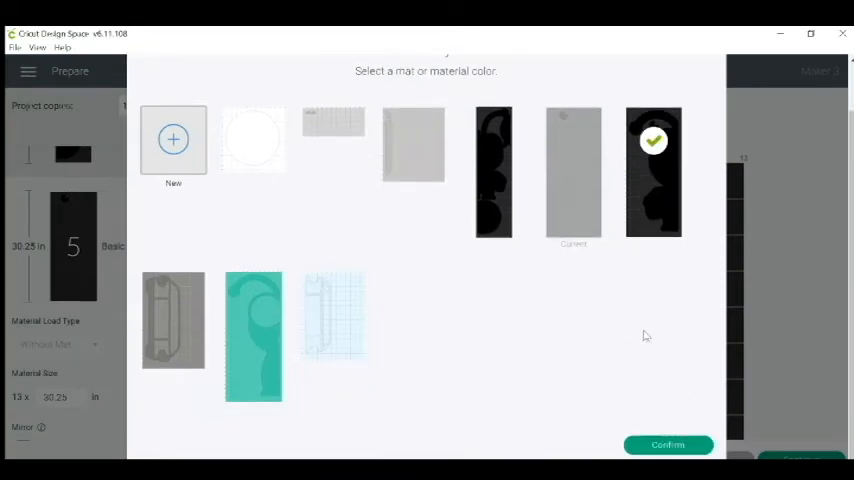
click(668, 444)
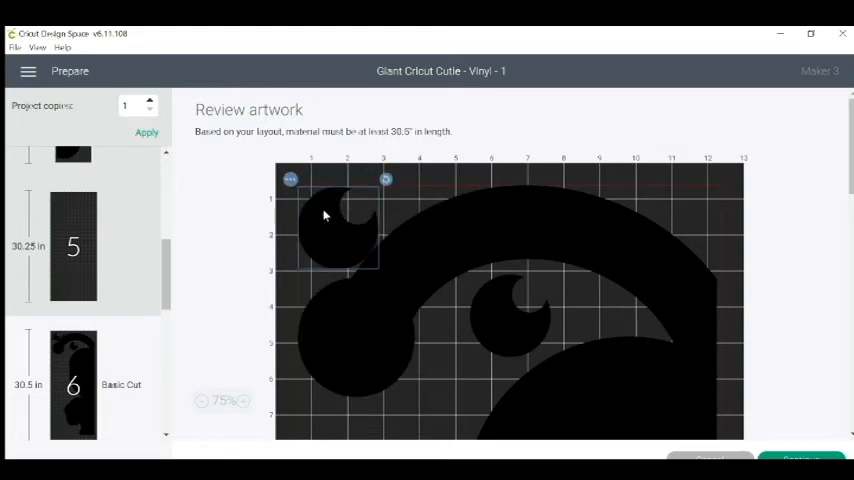
mouse_move(590, 240)
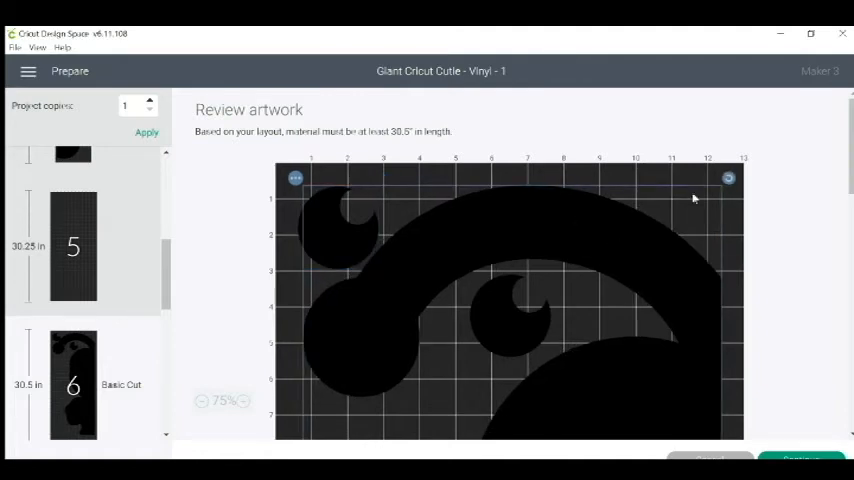
scroll(down, 3)
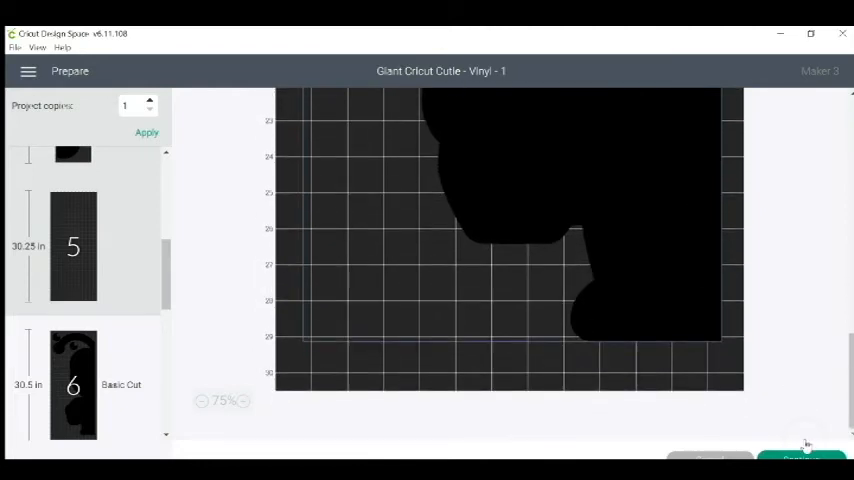
- Continue to the Make screen and tick Remember material settings
click(802, 456)
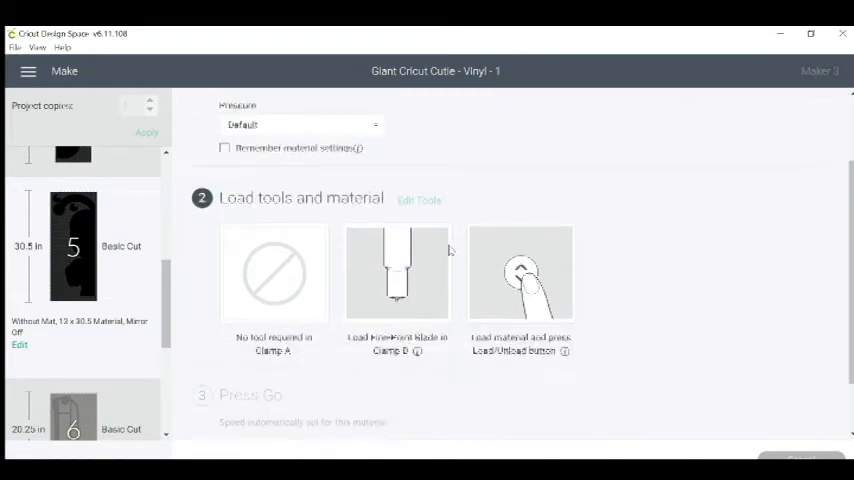
scroll(down, 3)
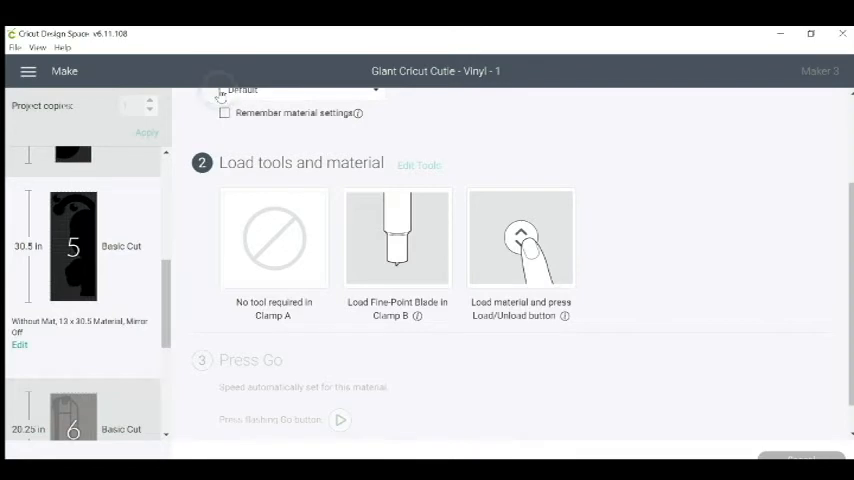
click(224, 112)
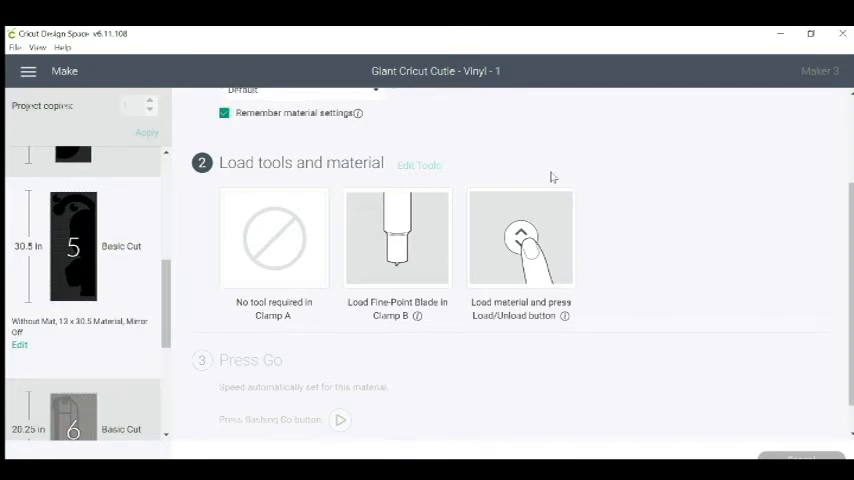
scroll(down, 3)
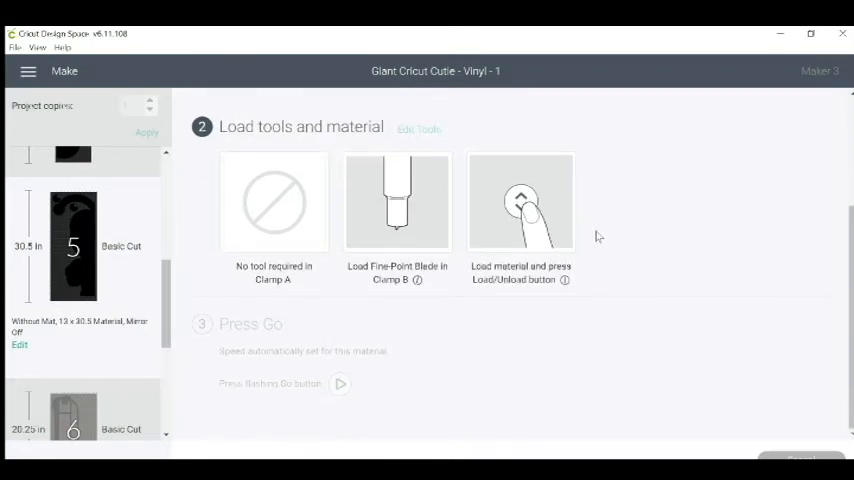